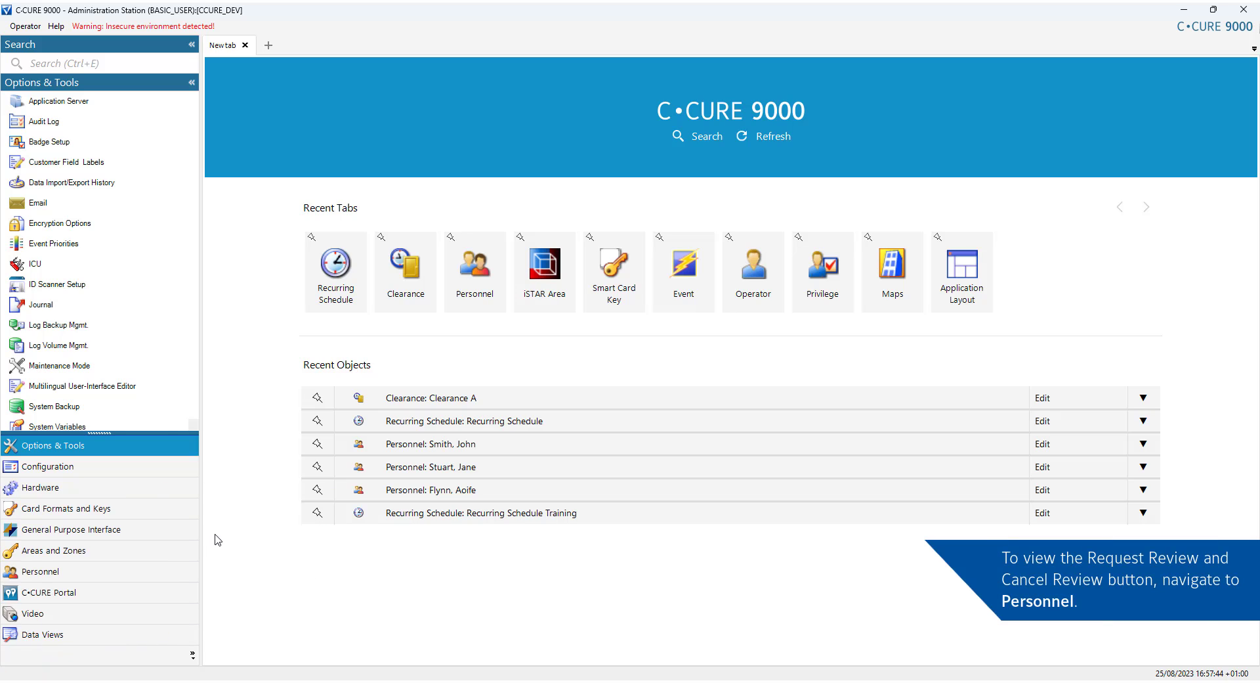
# - Search Personnel for all Clearance objects and bring up Clearance A's context menu
pyautogui.click(41, 571)
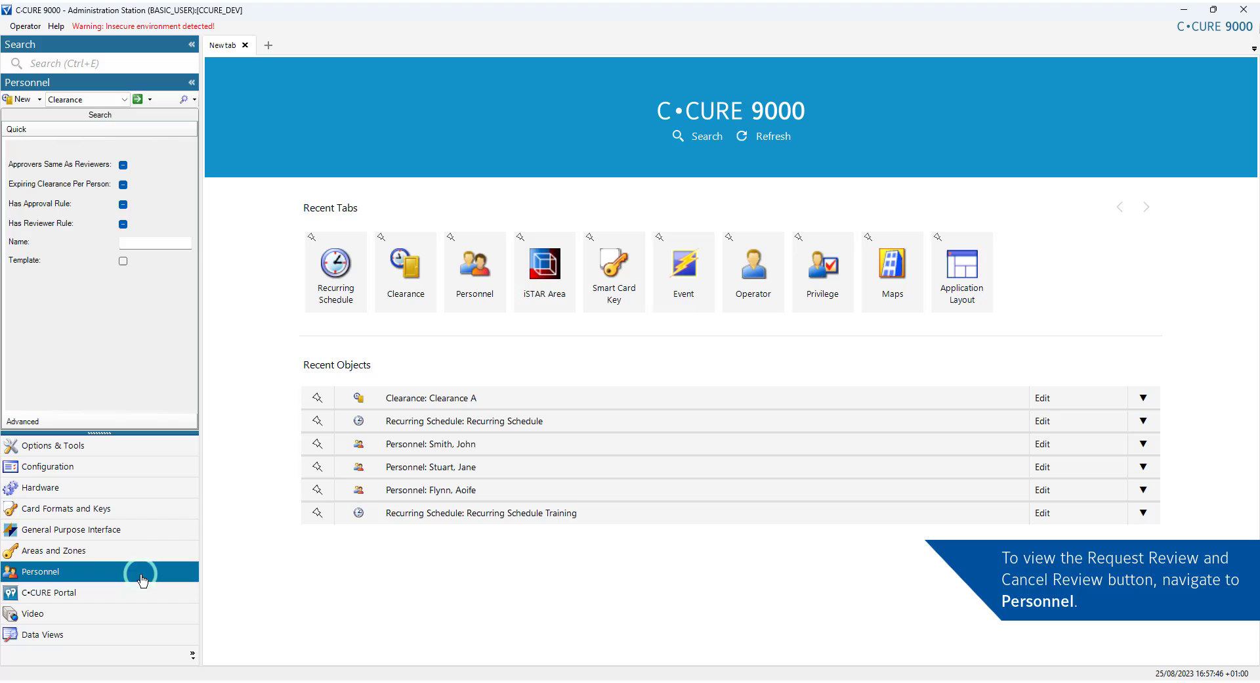
pyautogui.click(40, 571)
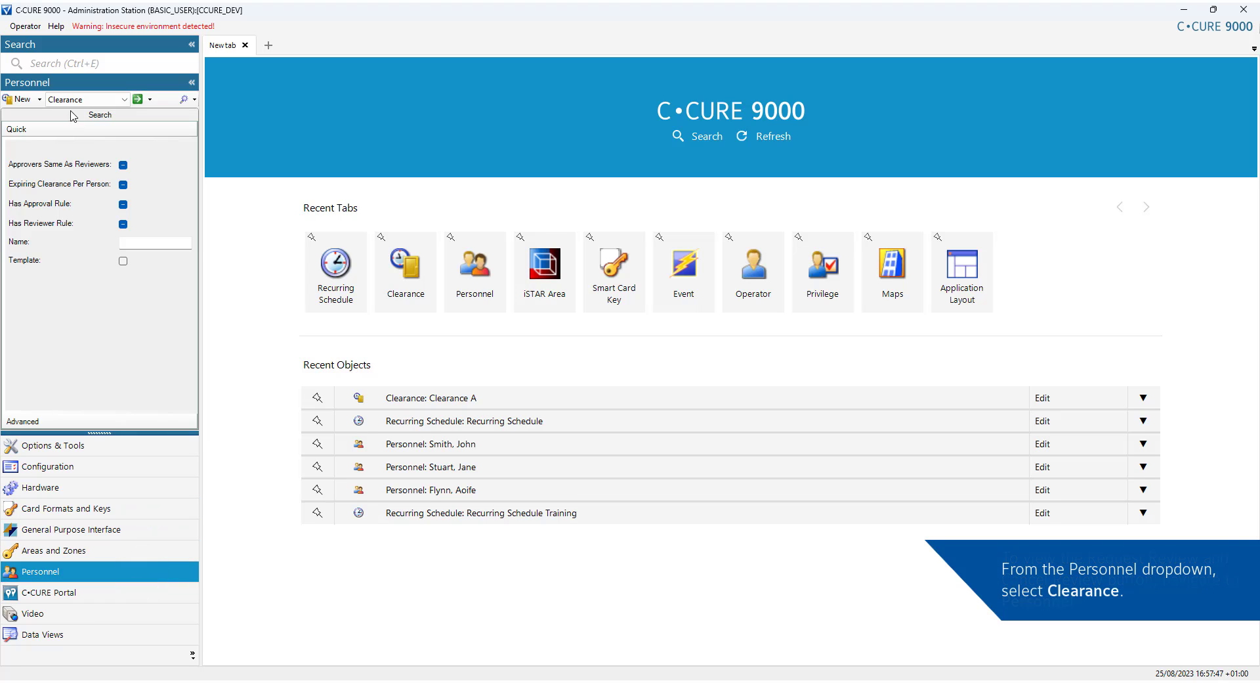
pyautogui.click(122, 99)
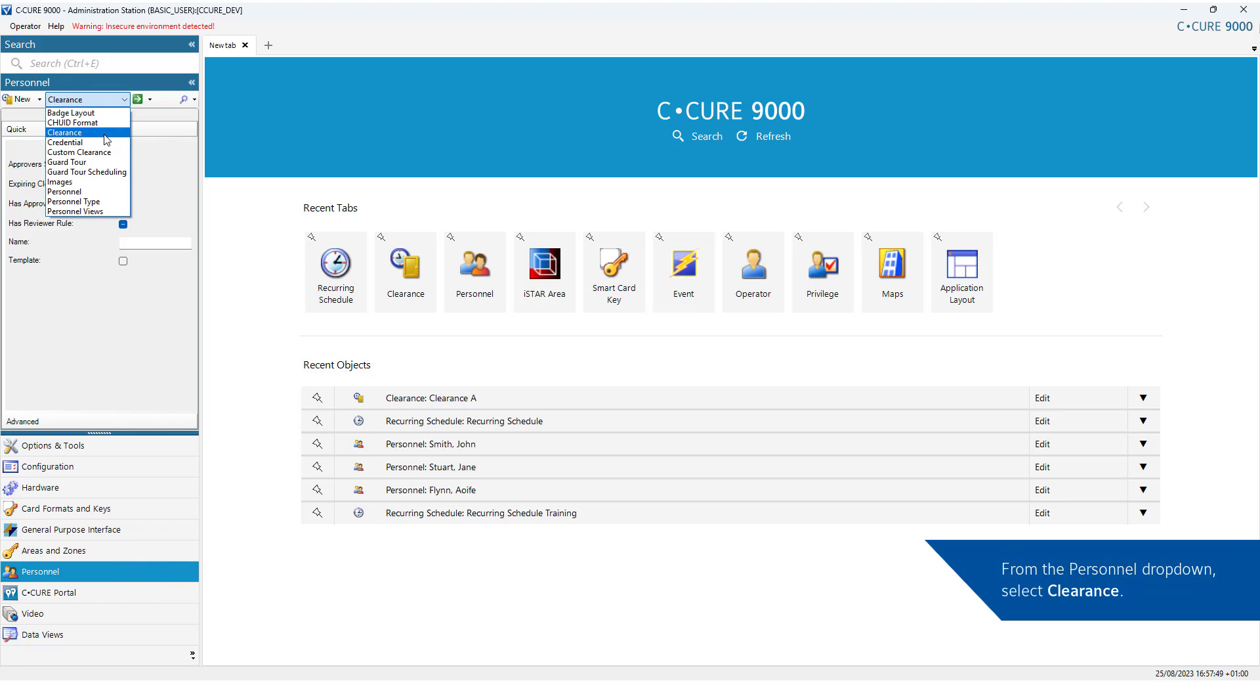
pyautogui.click(66, 132)
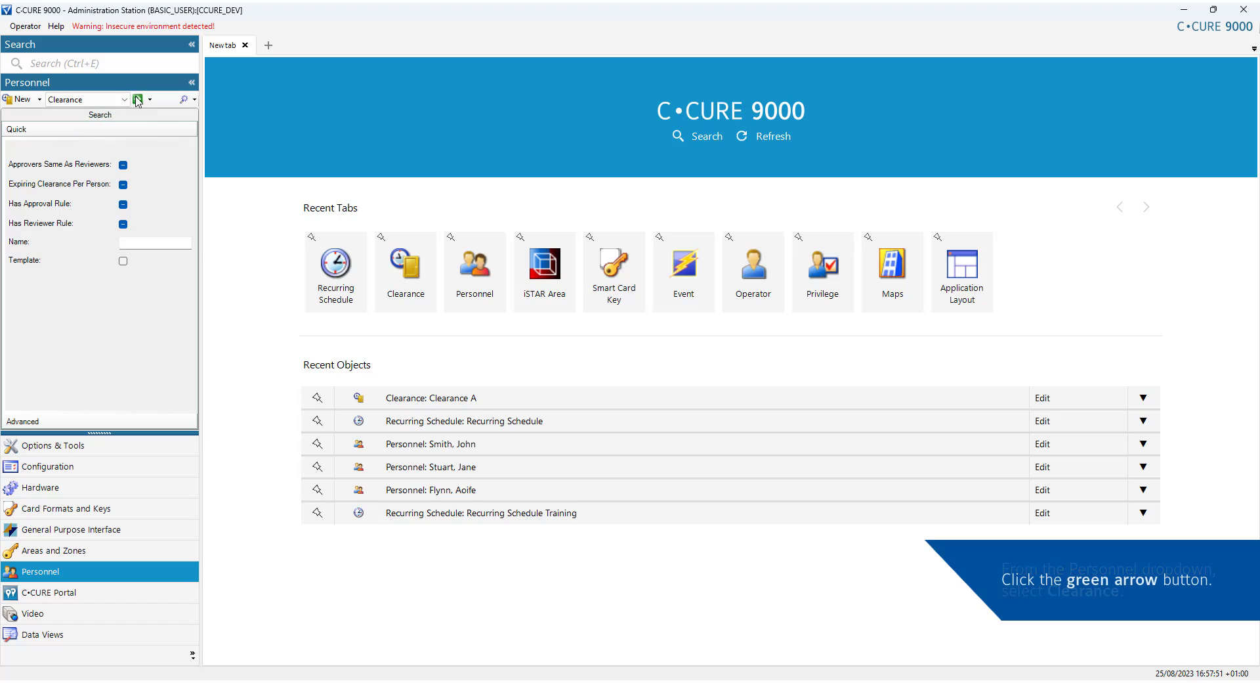
pyautogui.click(137, 100)
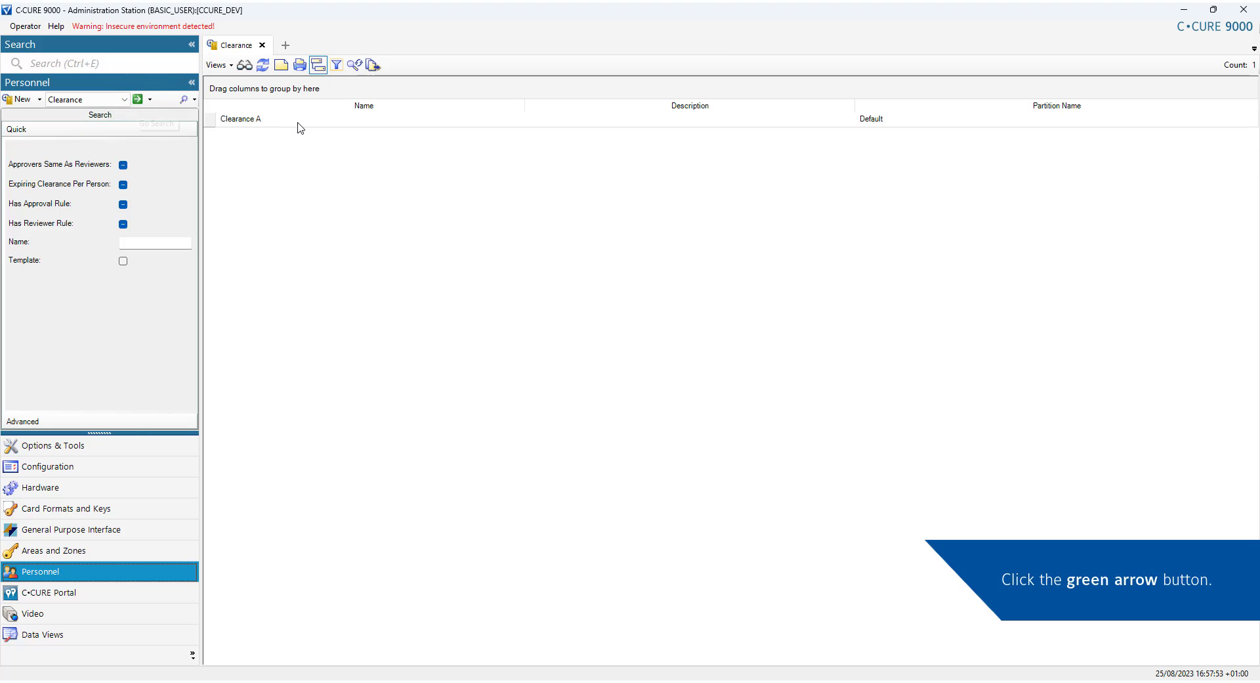
pyautogui.click(137, 99)
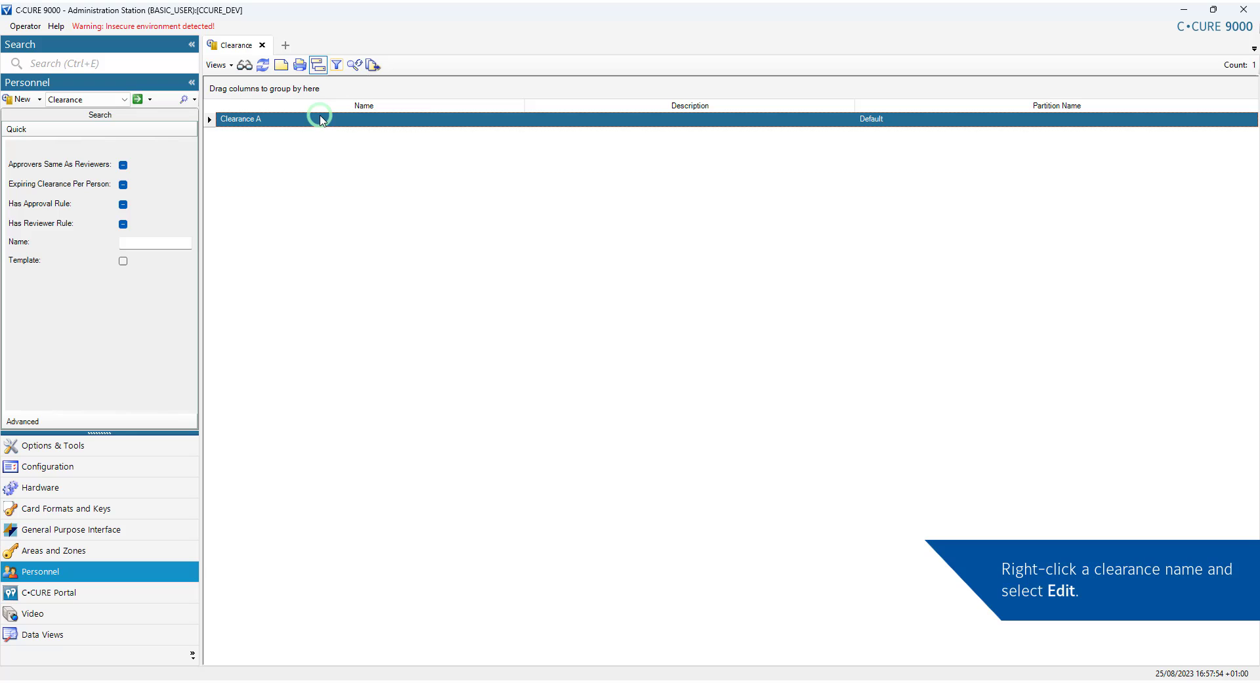
pyautogui.rightClick(240, 118)
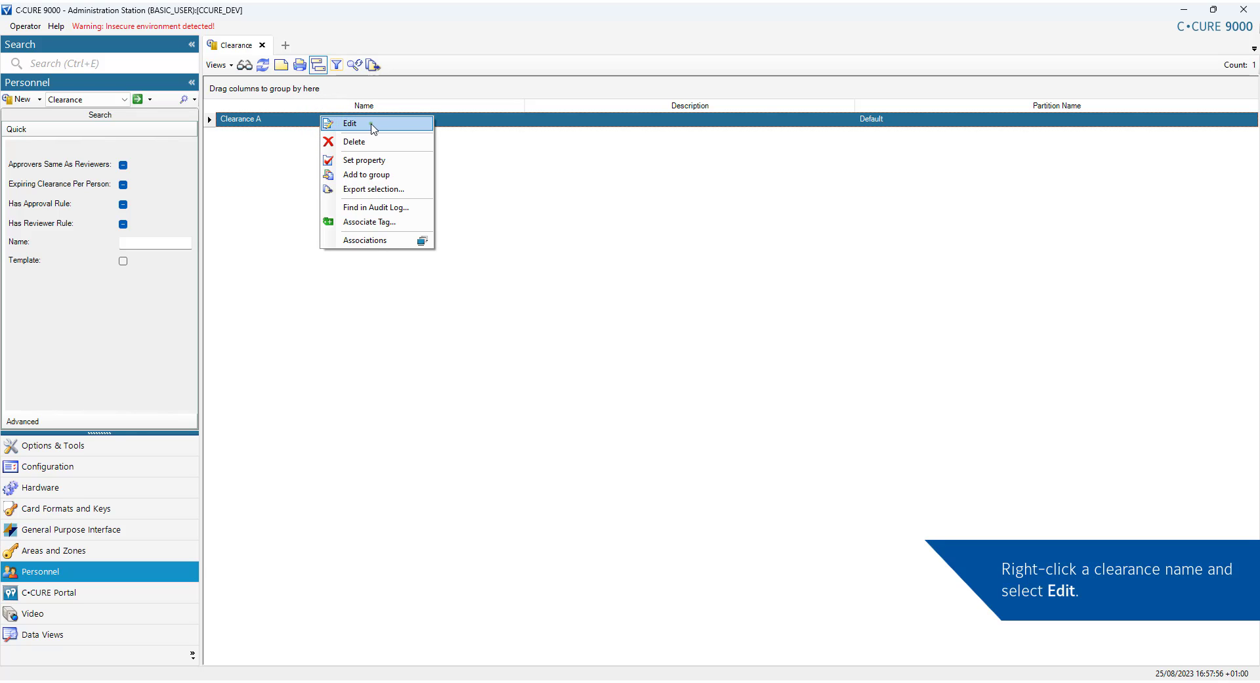
# - Edit Clearance A, request a review on its Review tab, then cancel that review
pyautogui.click(348, 123)
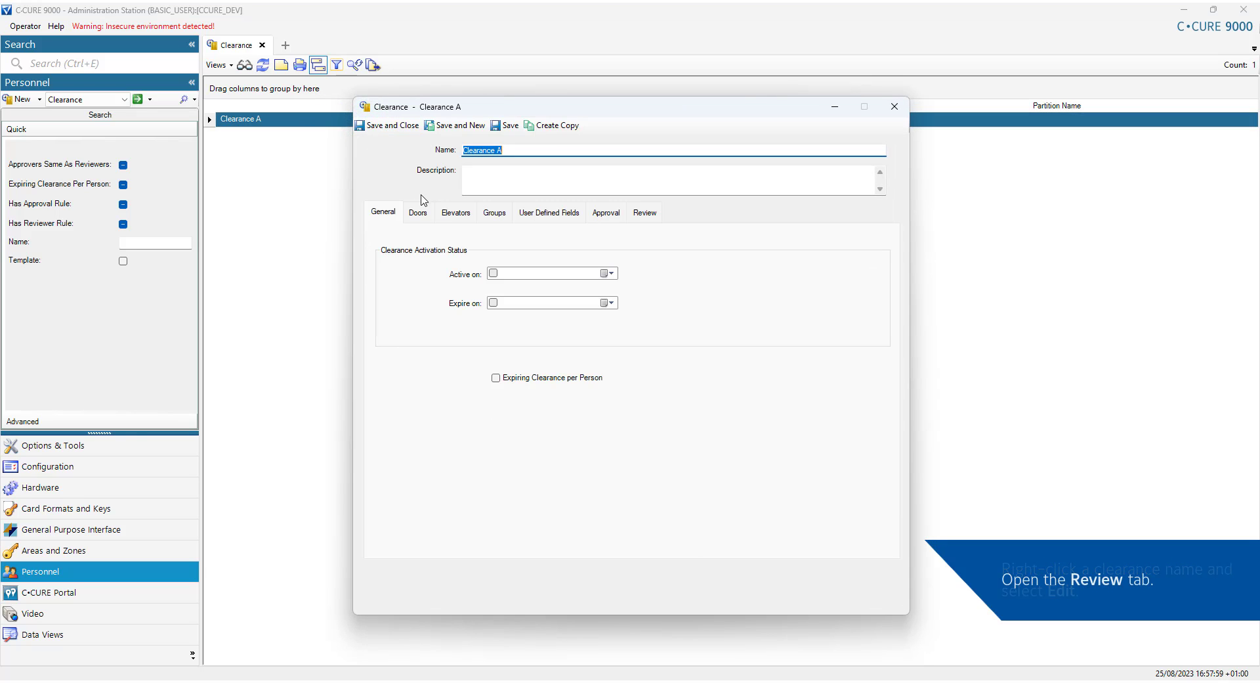
pyautogui.click(644, 212)
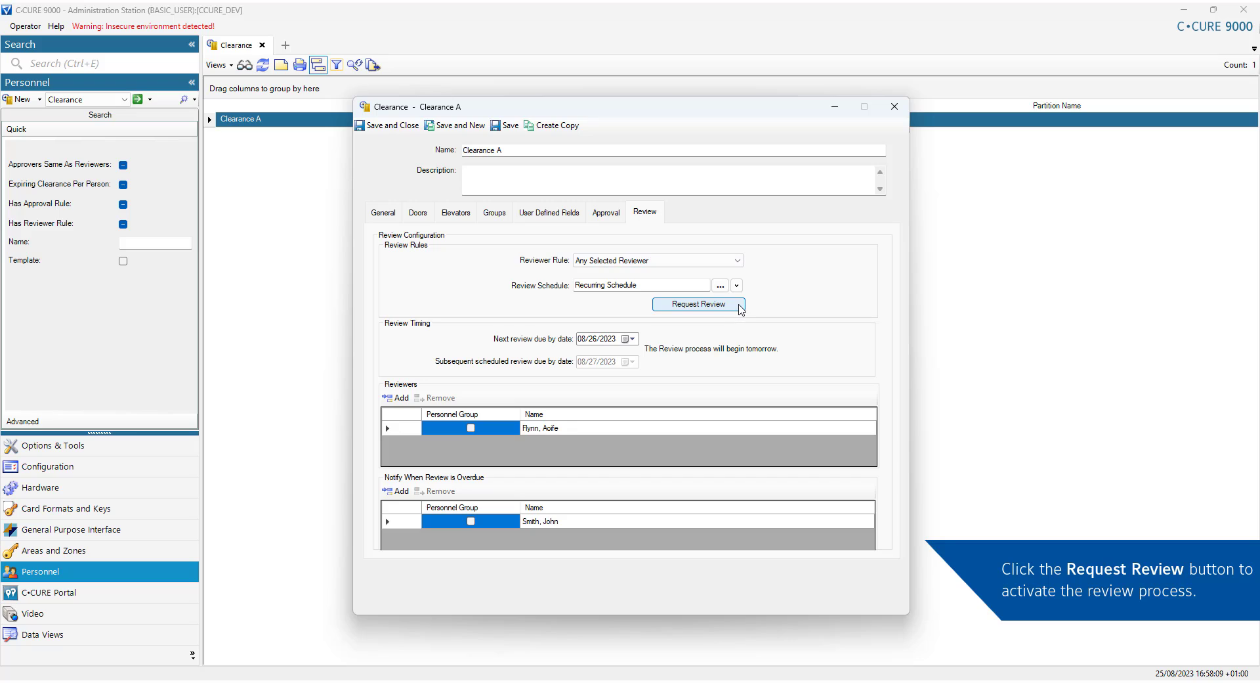
pyautogui.click(697, 304)
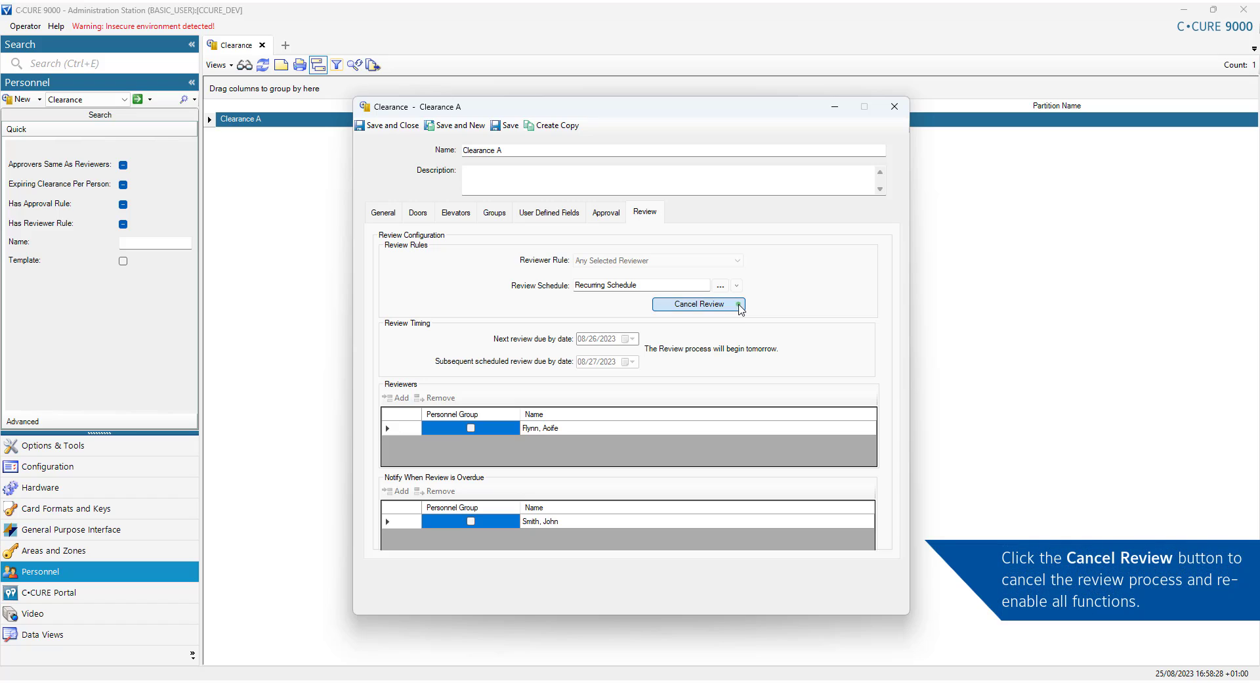
pyautogui.click(697, 303)
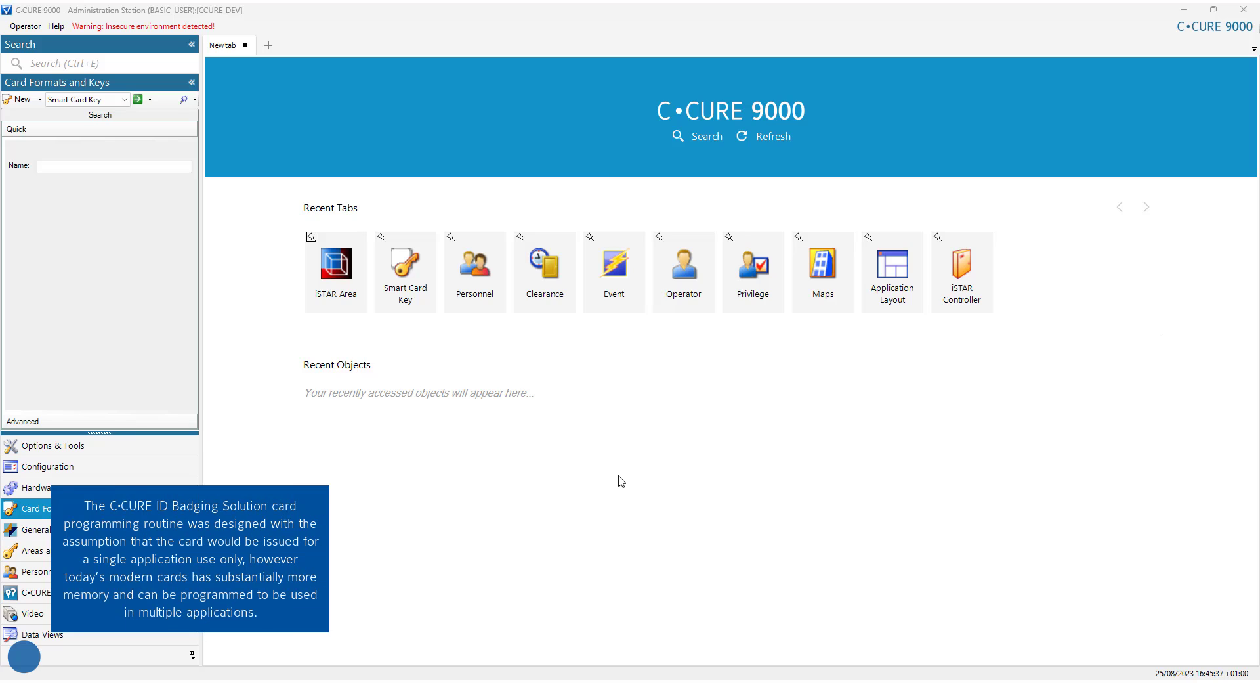
pyautogui.moveTo(609, 477)
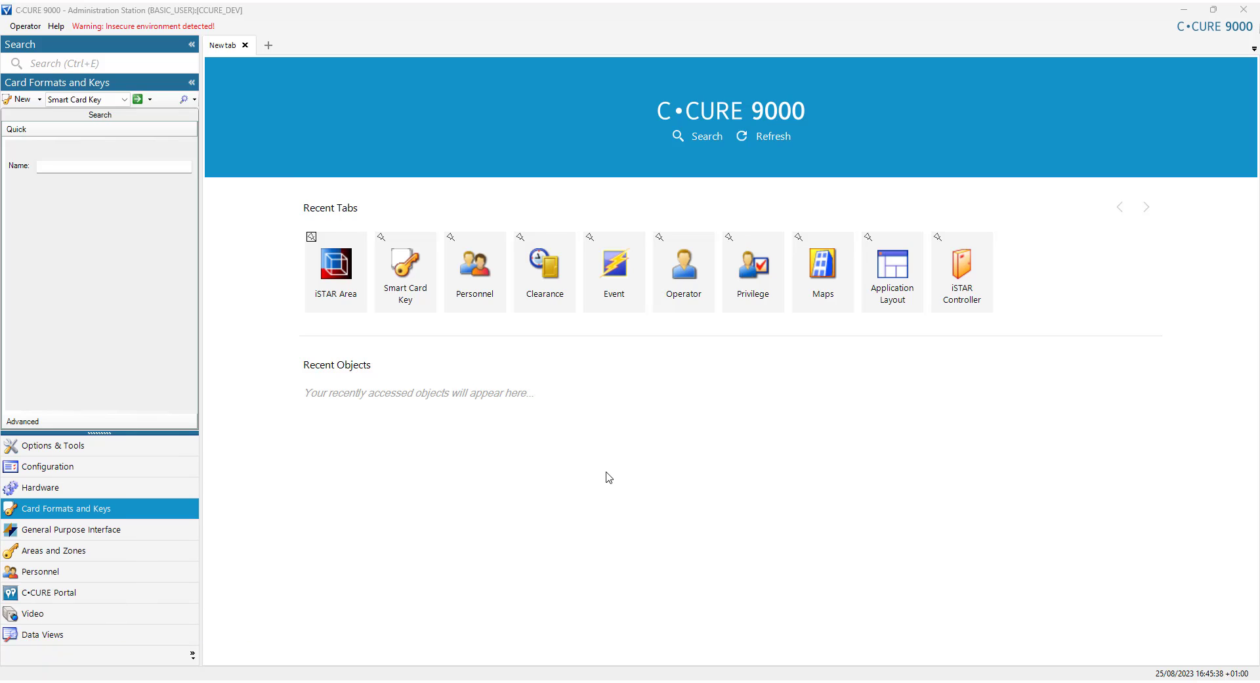
# - Turn on smart card capture in Badge Setup under Options & Tools
pyautogui.click(57, 444)
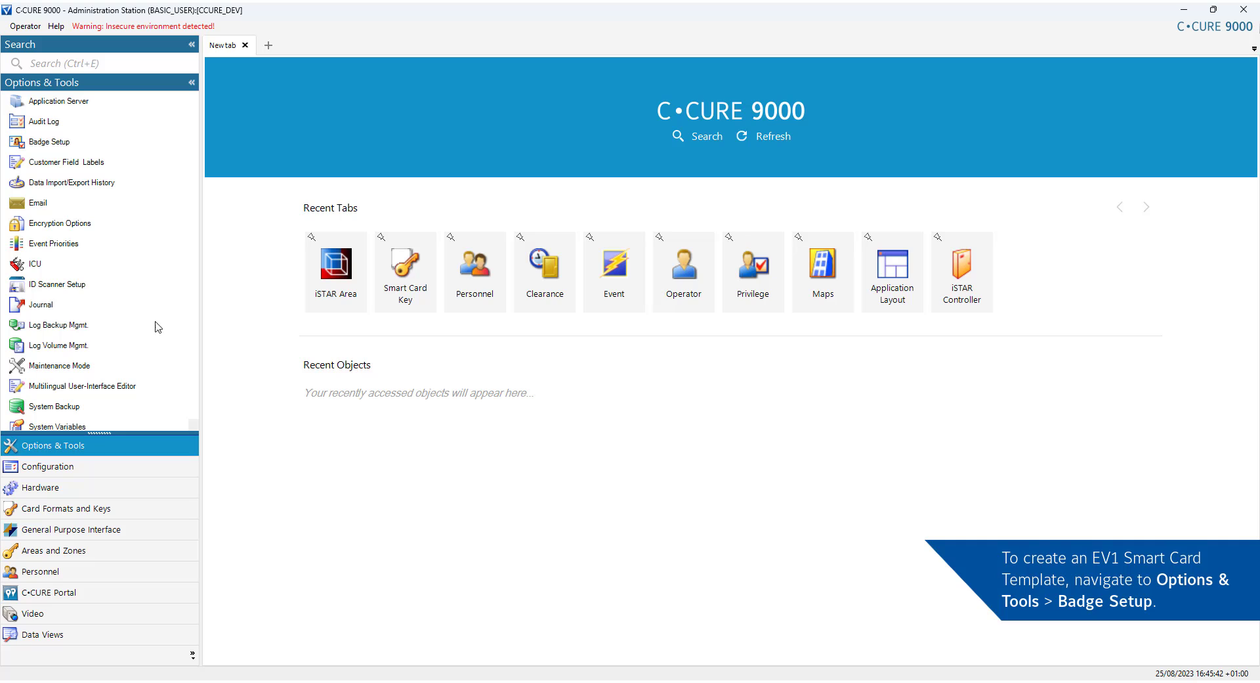
pyautogui.click(50, 142)
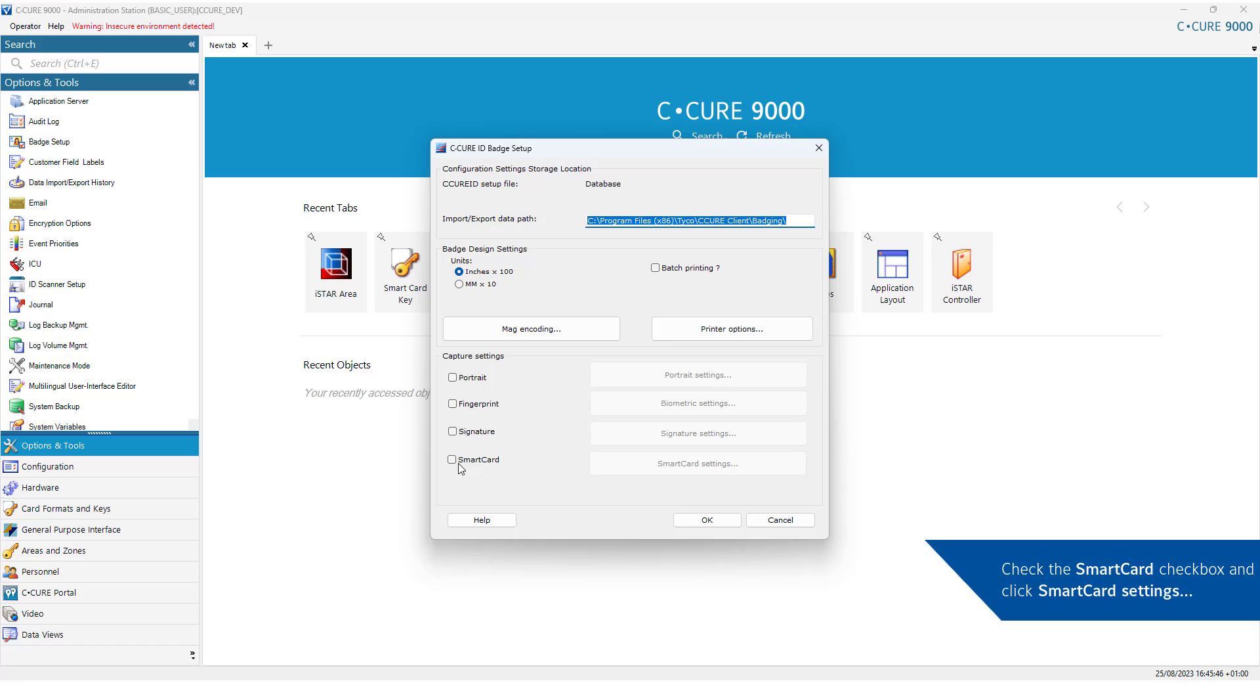
pyautogui.click(451, 458)
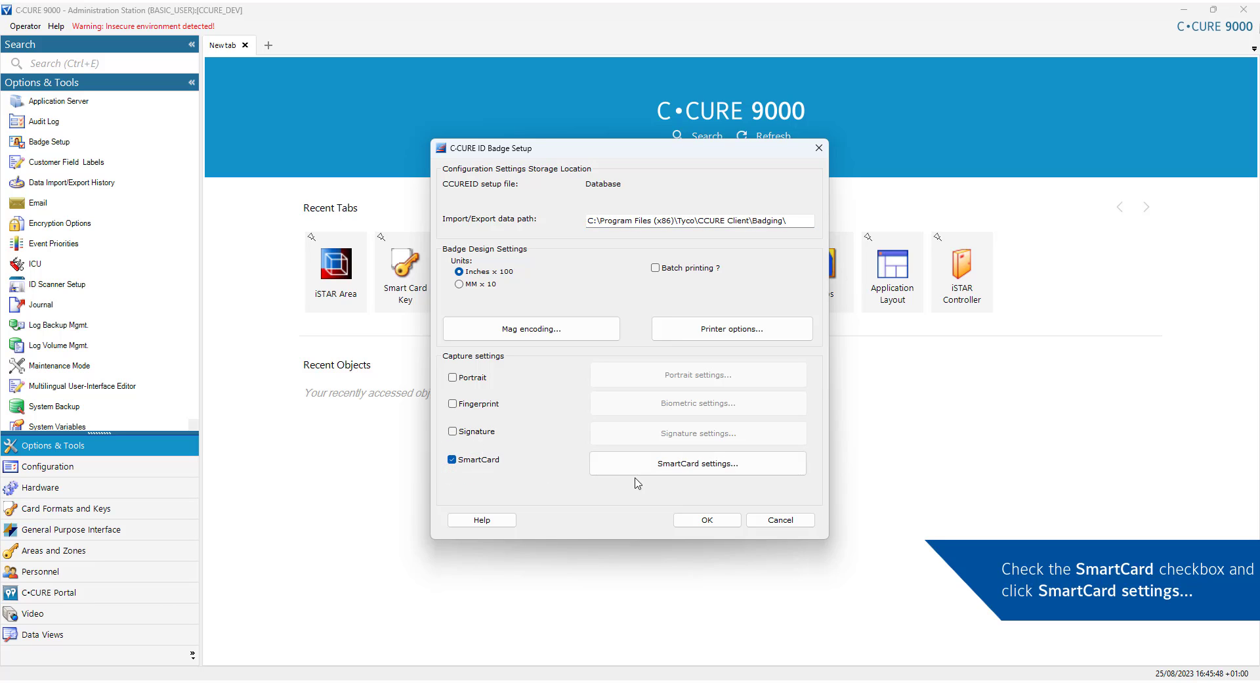
# - Create a new smart card template with EV1/2 as the card type
pyautogui.click(697, 462)
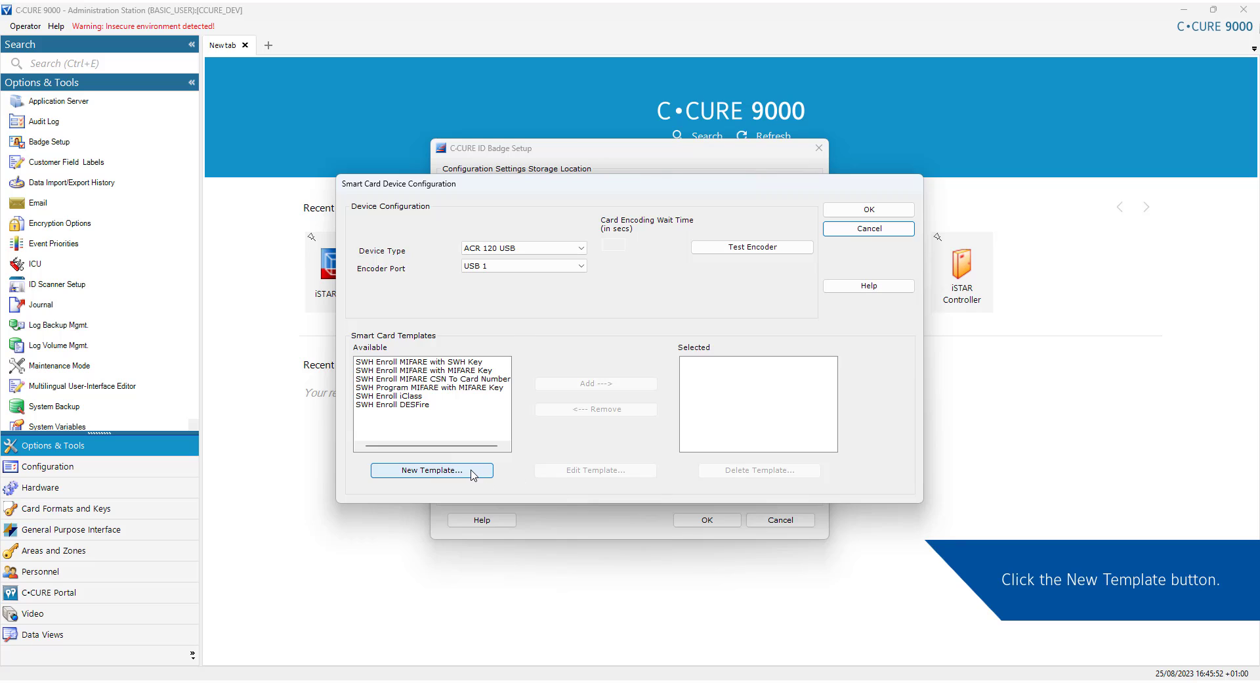
pyautogui.click(431, 471)
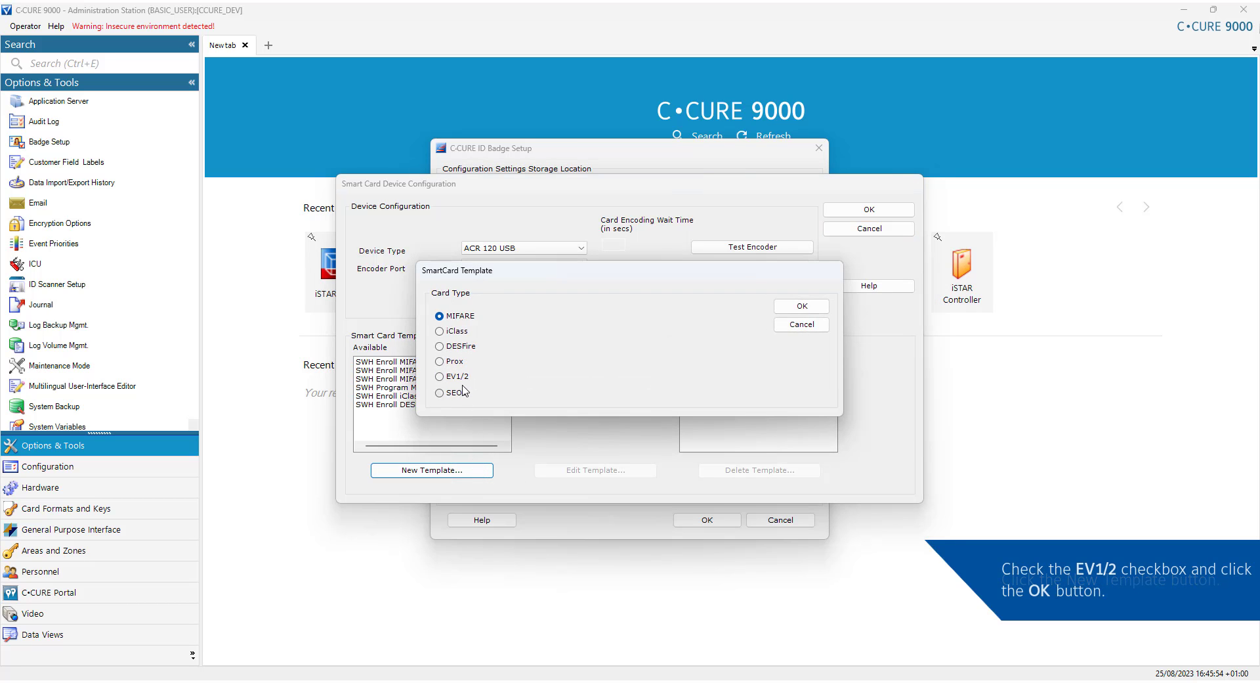
pyautogui.click(440, 376)
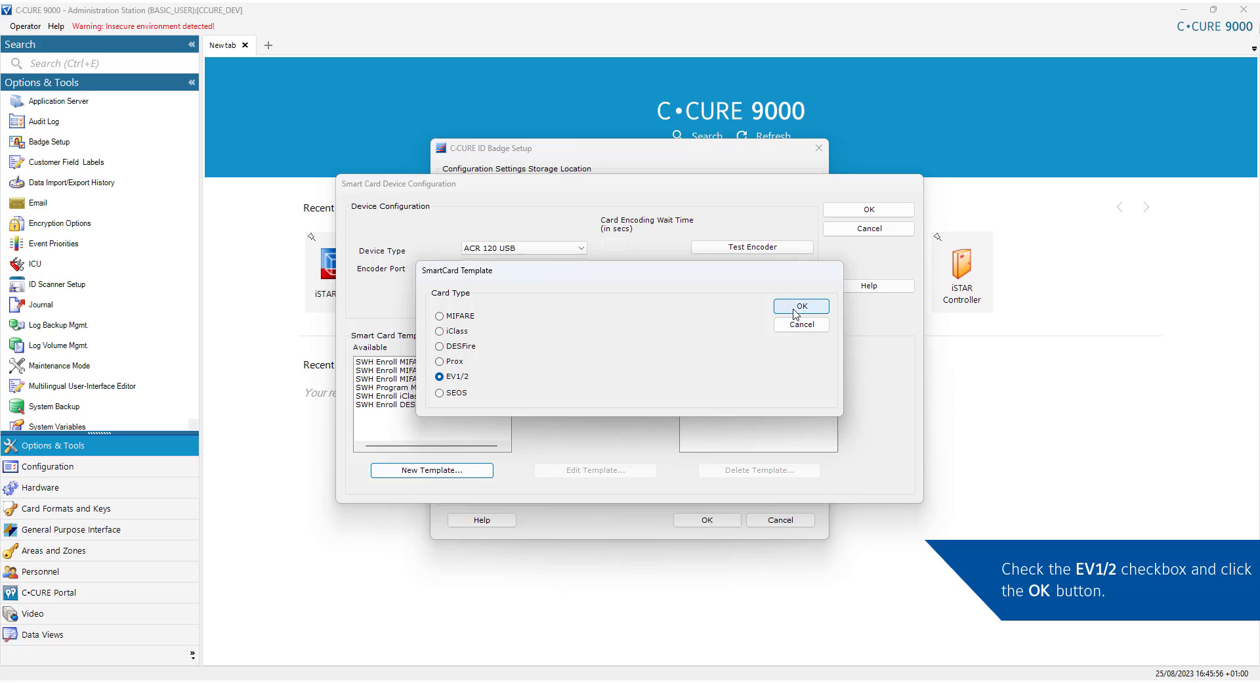
pyautogui.click(800, 307)
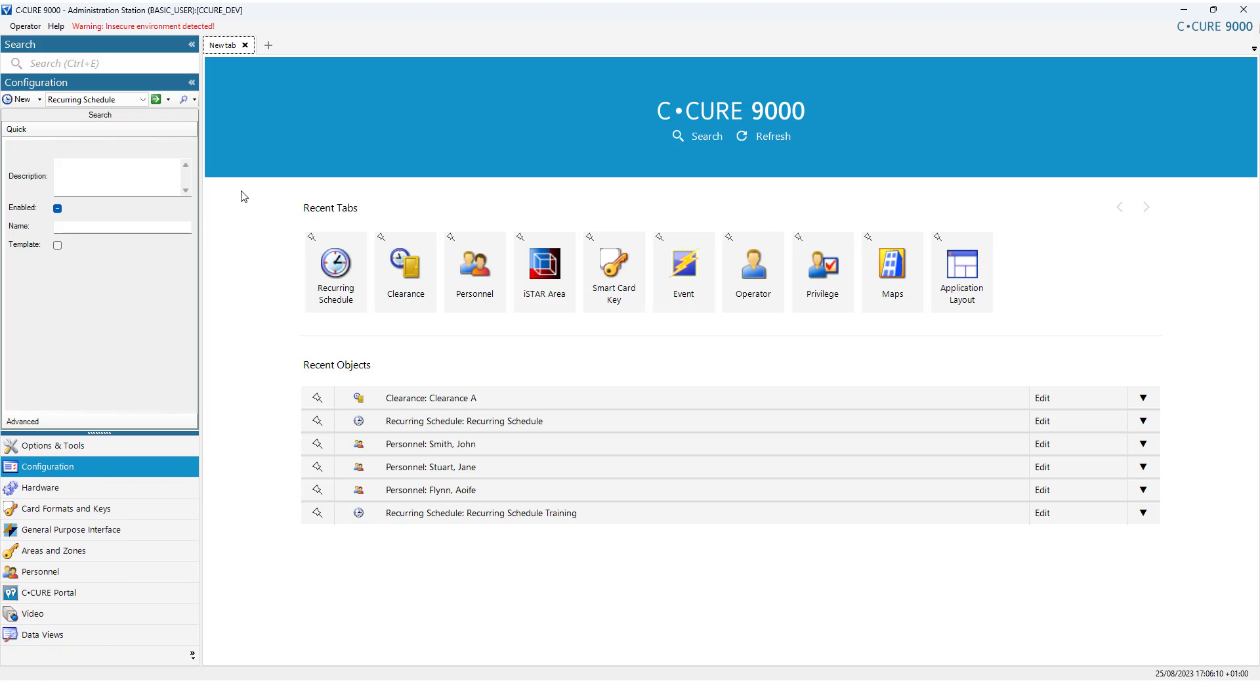
# - Create a new Event from the Configuration browser
pyautogui.click(47, 466)
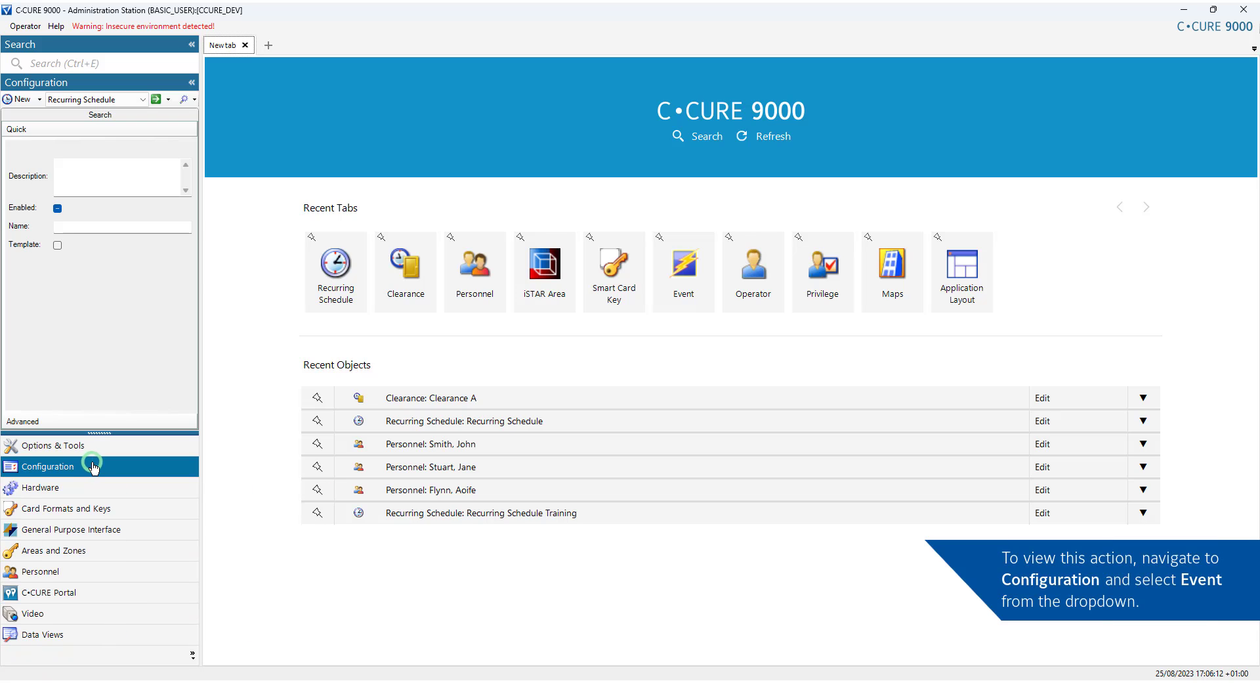
pyautogui.click(132, 99)
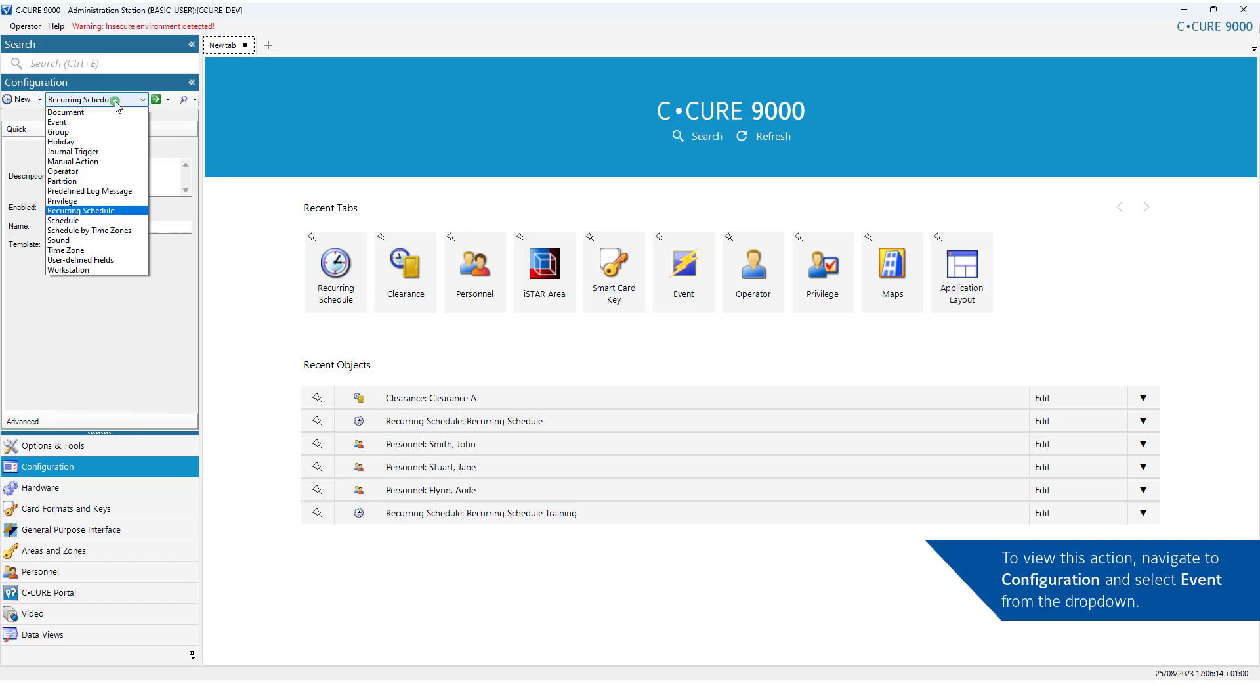
pyautogui.click(57, 121)
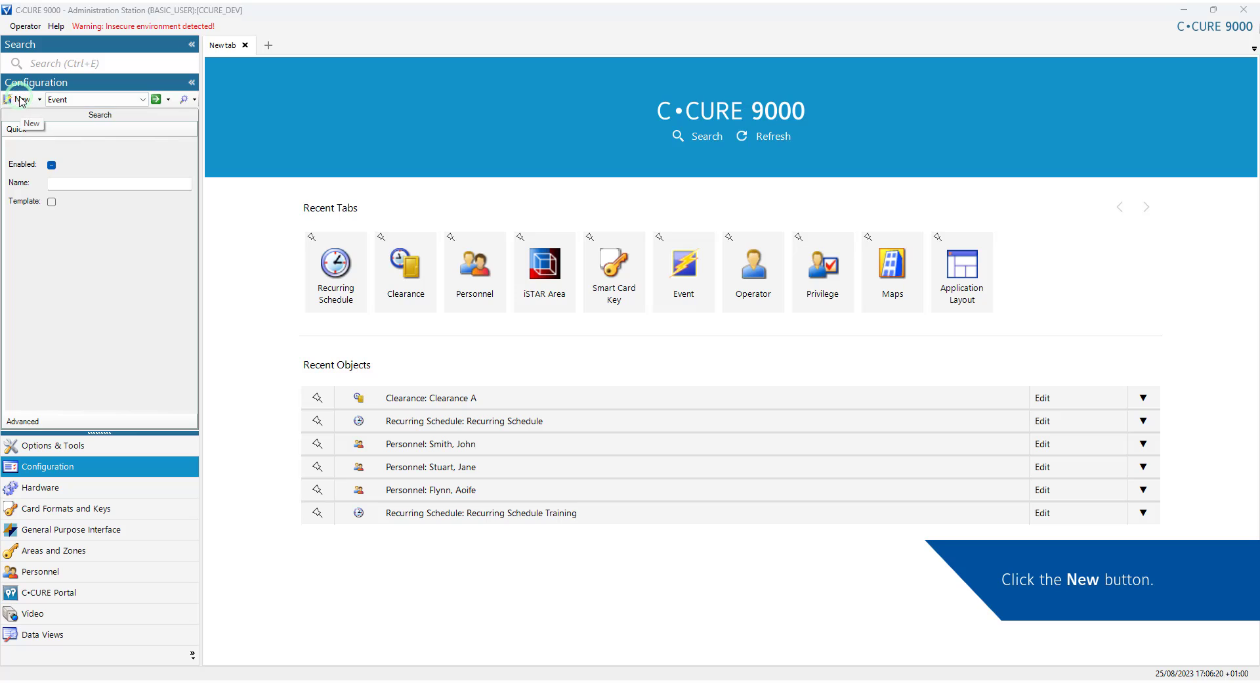
pyautogui.click(19, 99)
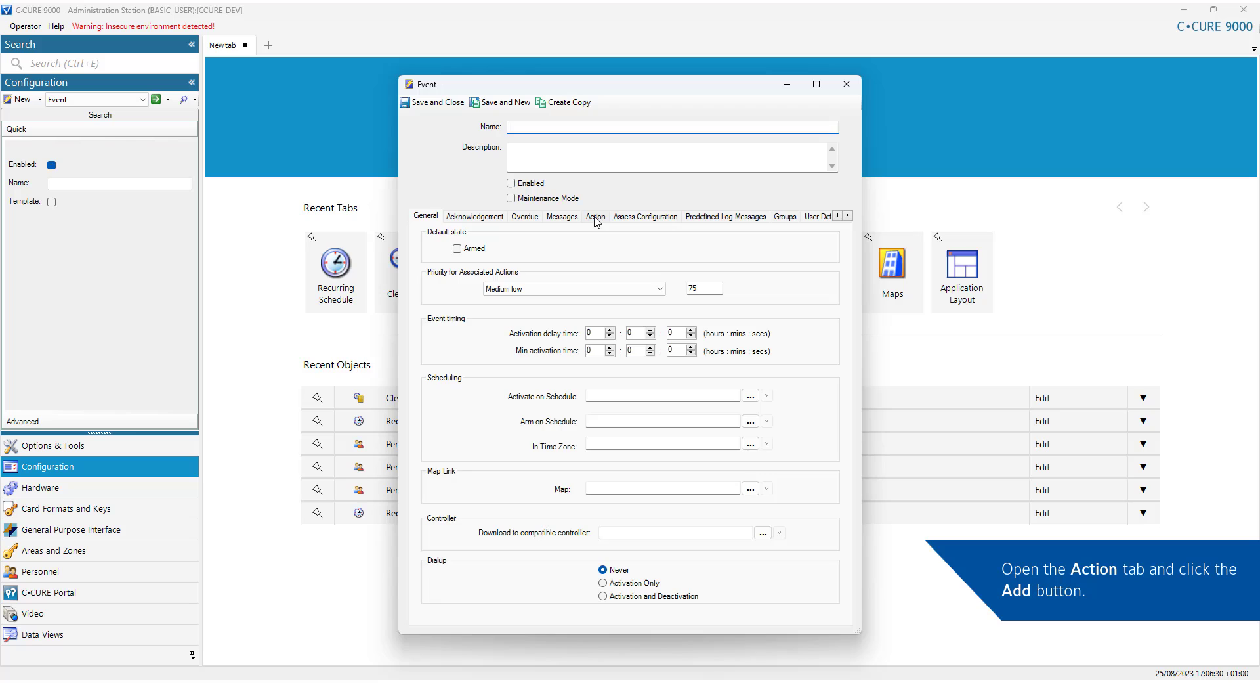
# - Add a Check Out Overdue Visits action to the event, then close the editor
pyautogui.click(595, 217)
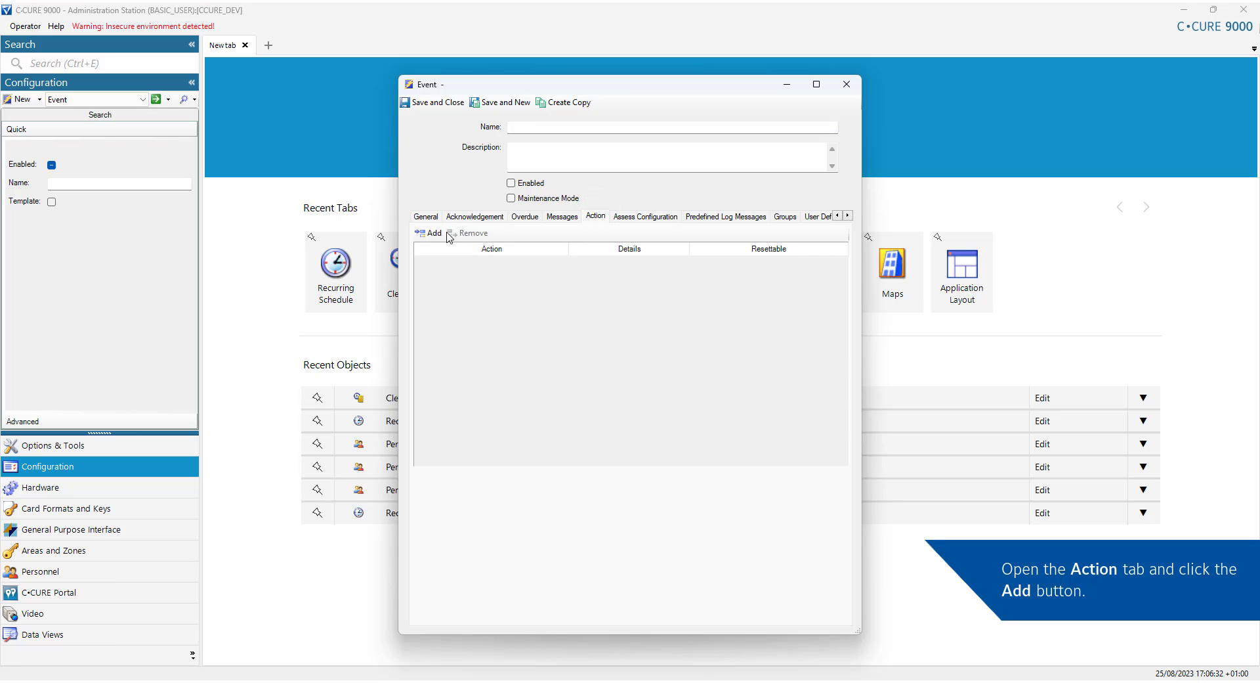
pyautogui.click(432, 233)
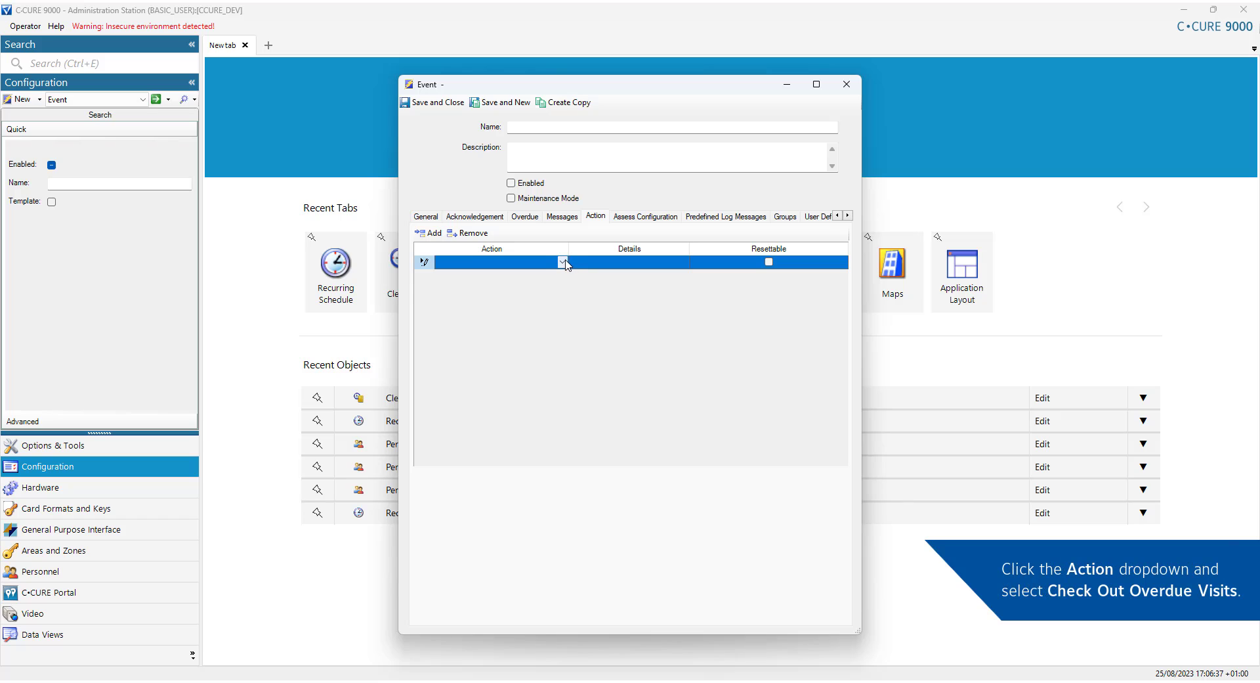
pyautogui.click(564, 262)
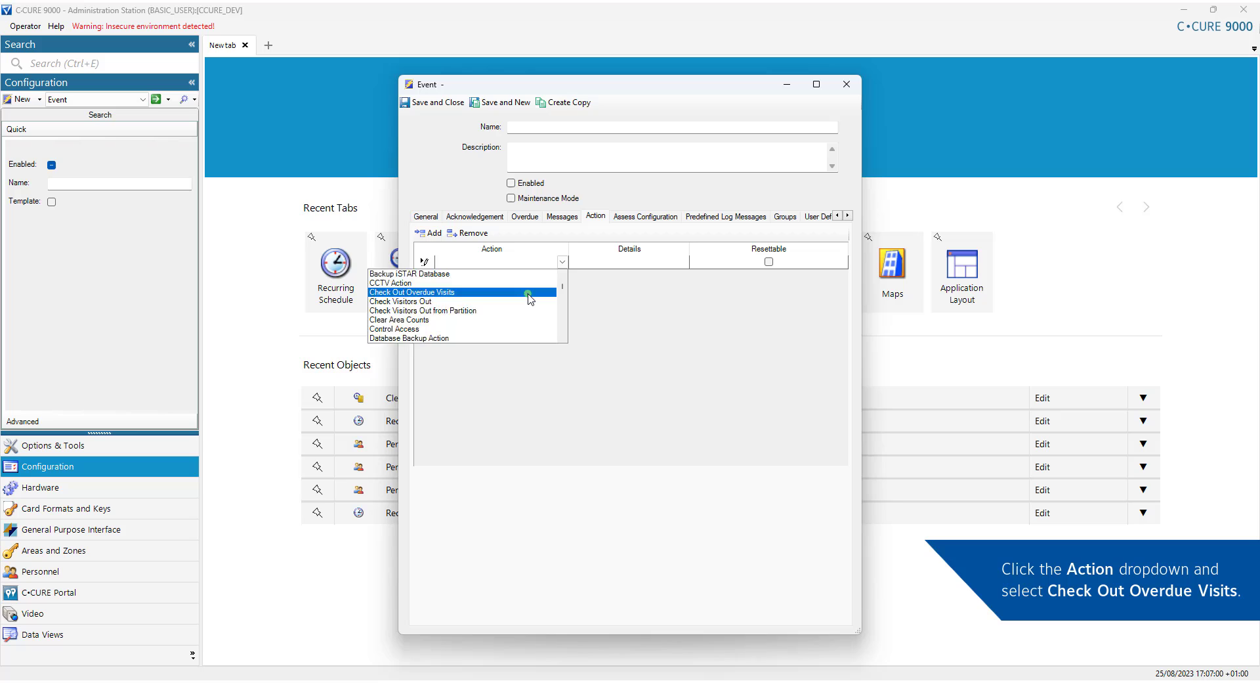
pyautogui.click(411, 292)
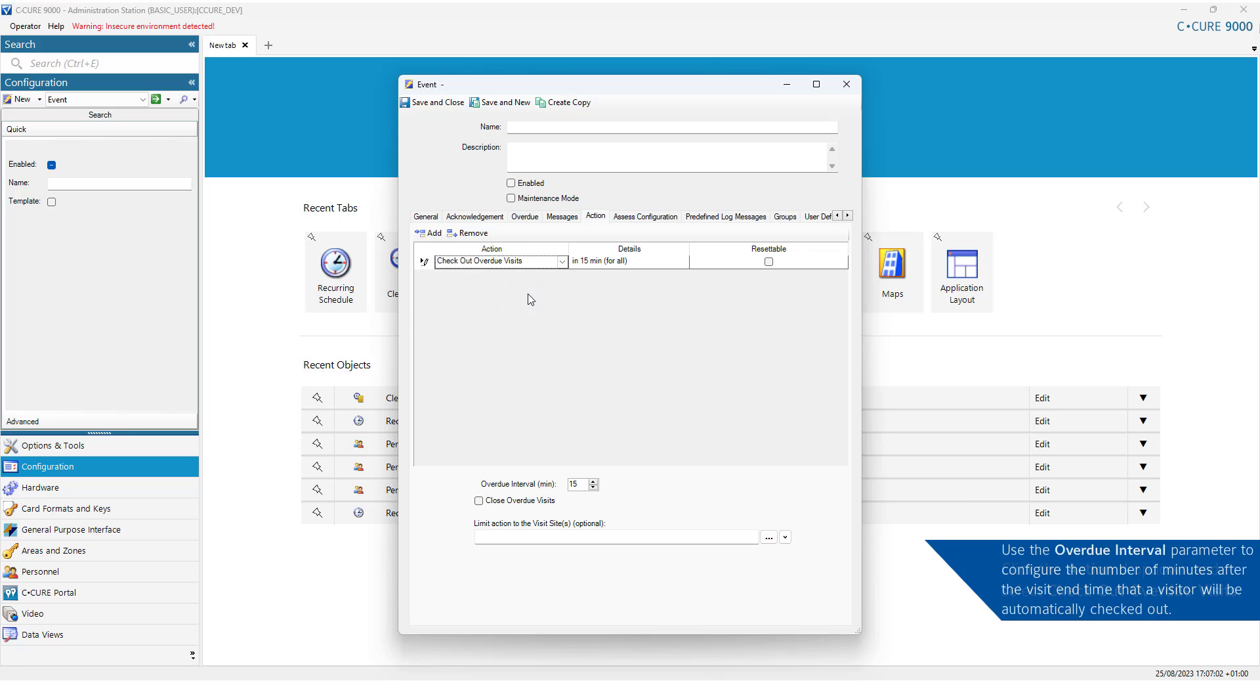
pyautogui.click(576, 483)
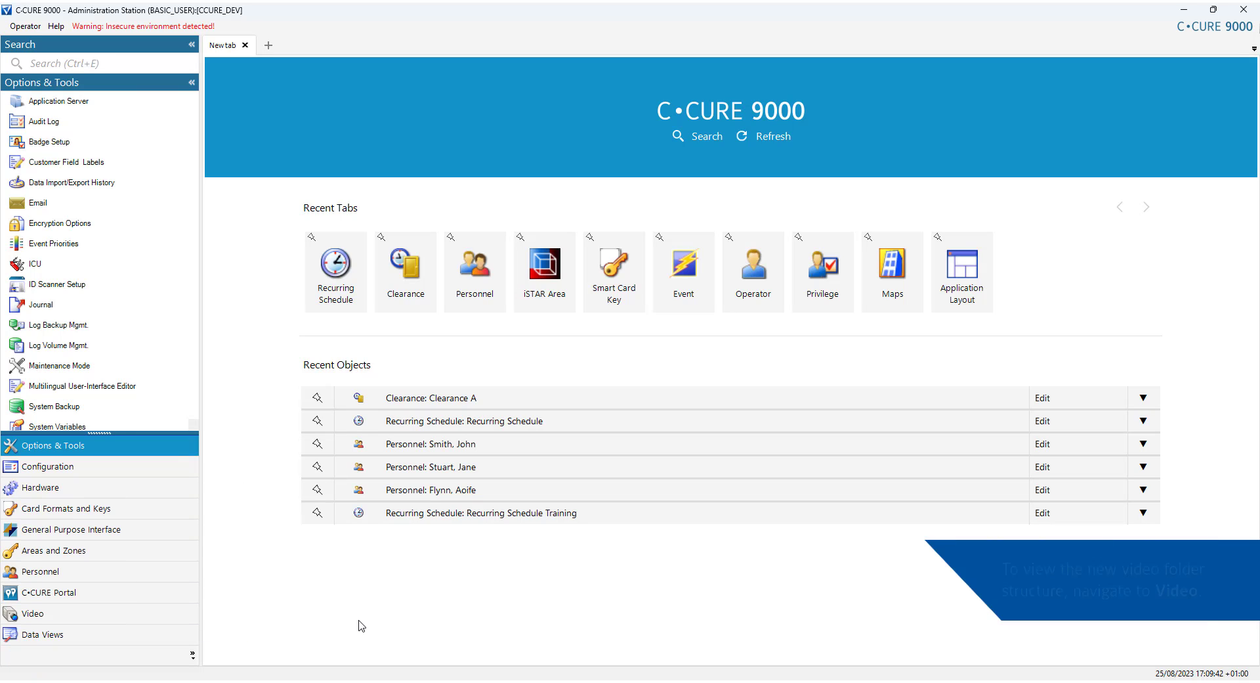
# - Expand Video's Unassigned folder to reveal Training Tour under Tours and Training Video View under Views
pyautogui.click(32, 613)
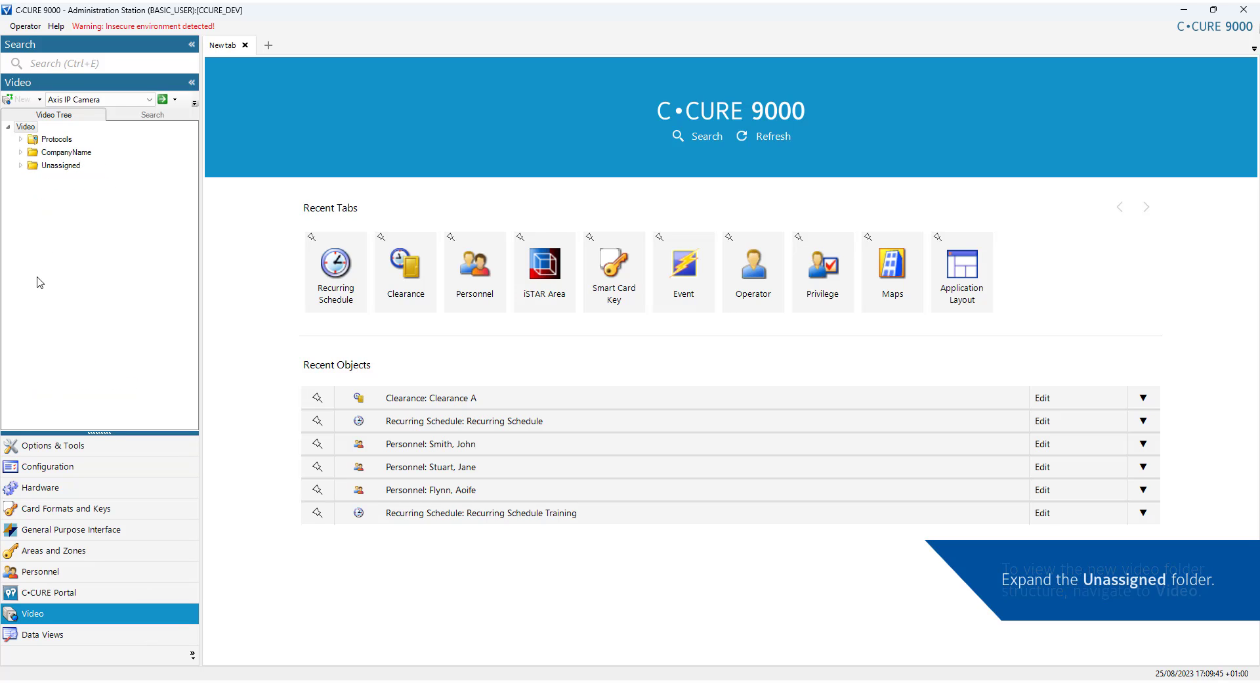
pyautogui.click(21, 165)
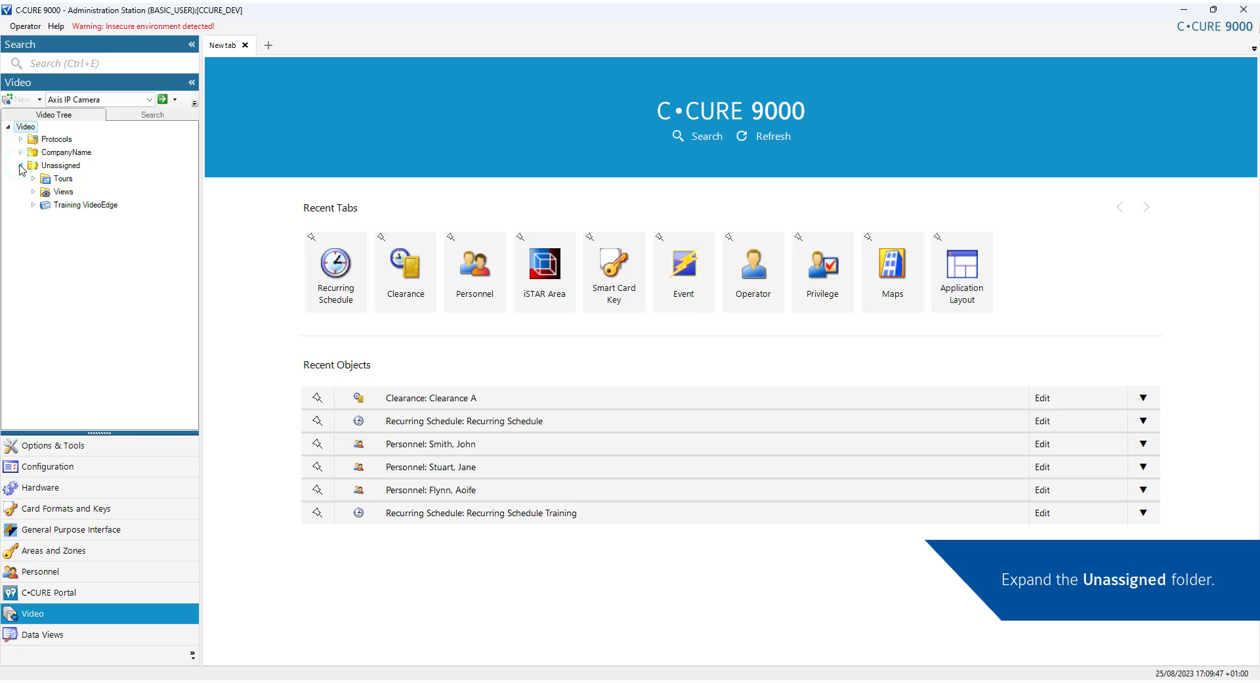
pyautogui.click(21, 165)
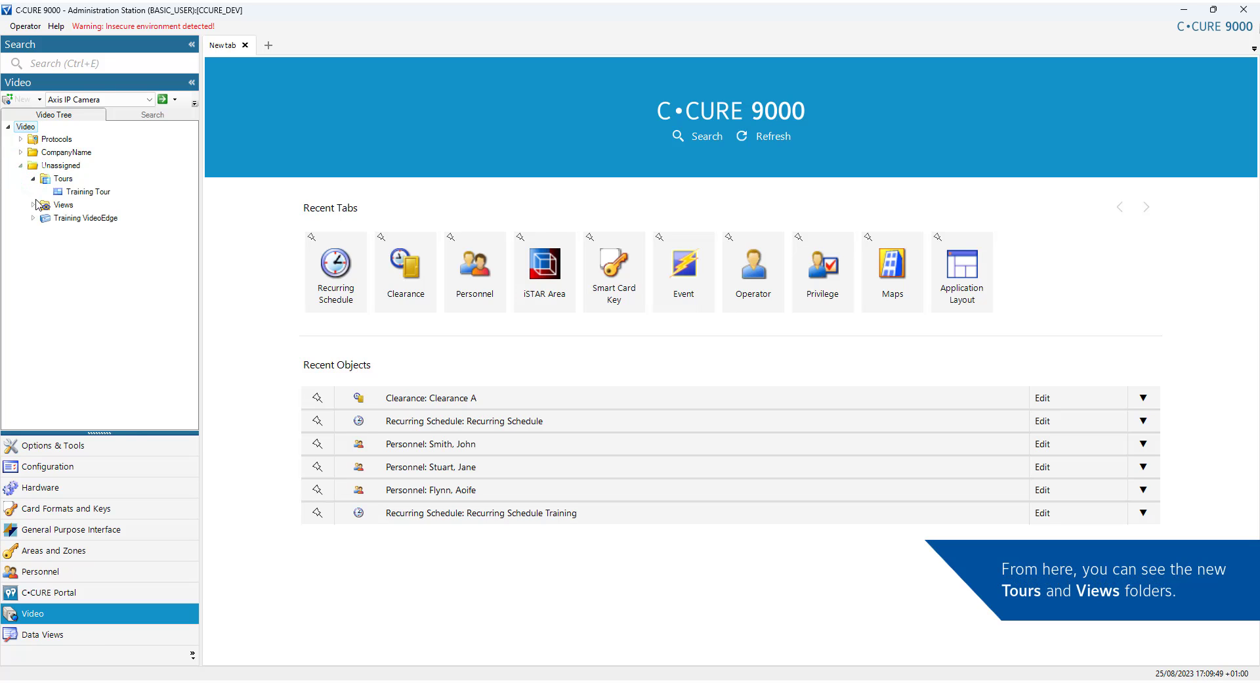
pyautogui.click(33, 205)
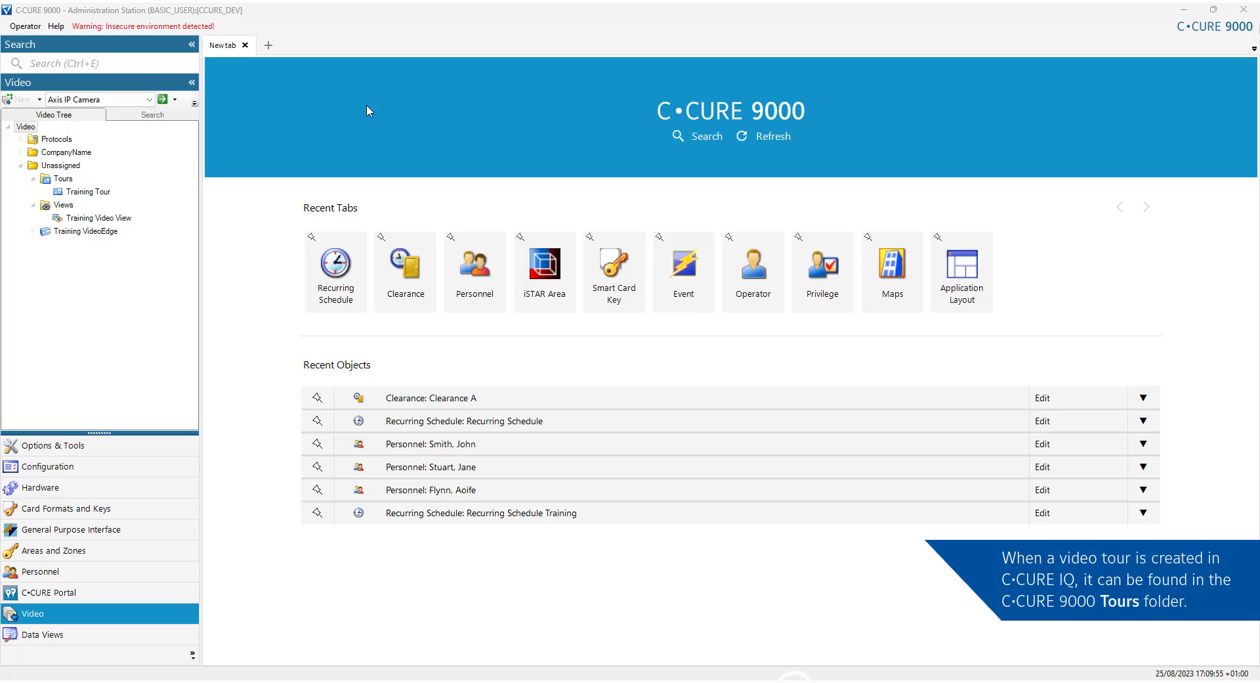
pyautogui.click(97, 217)
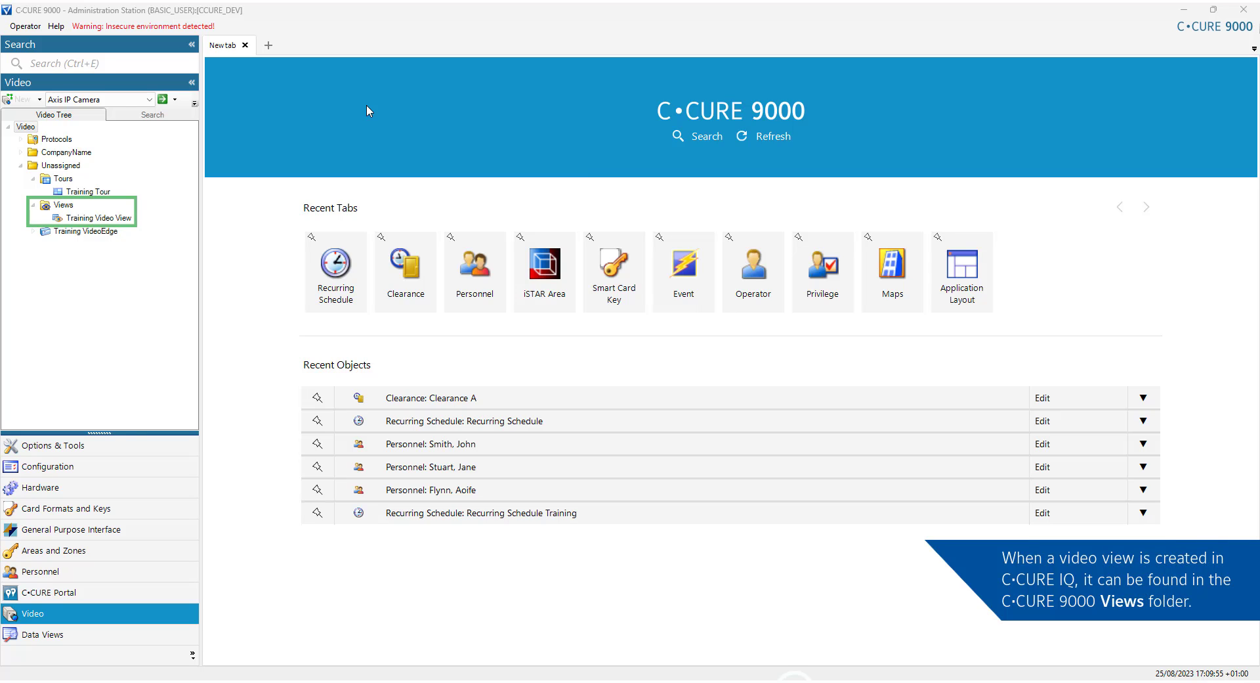